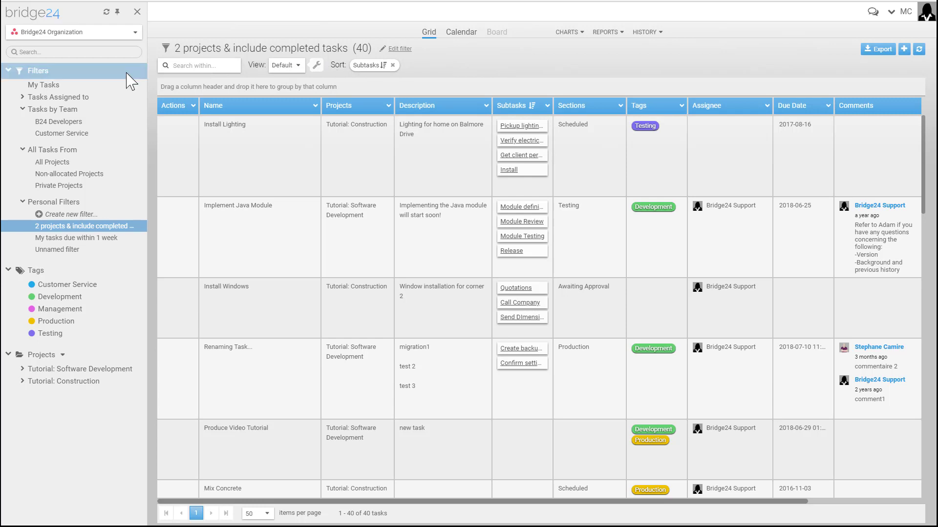
Reselect the '2 projects & include completed tasks' team filter with Description ahead of Projects
{"action": "left_click", "coordinate": [62, 134]}
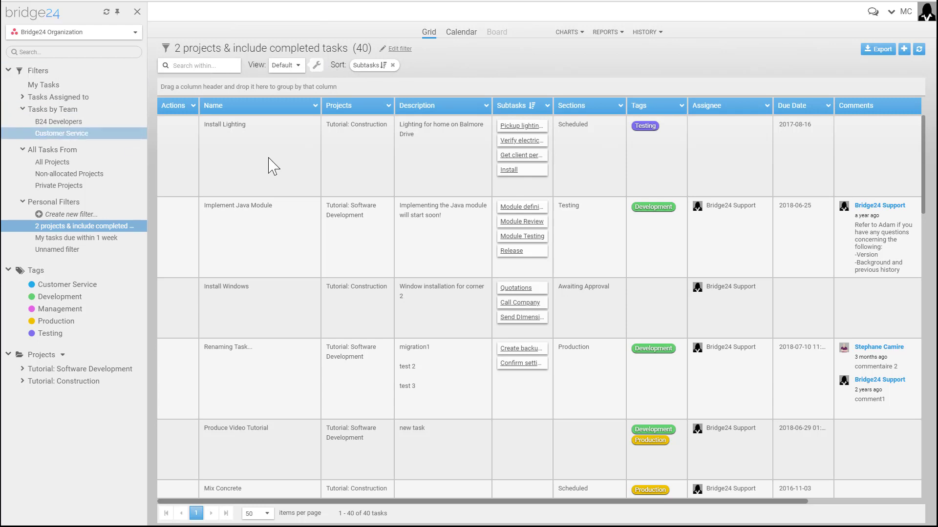
{"action": "left_click", "coordinate": [58, 121]}
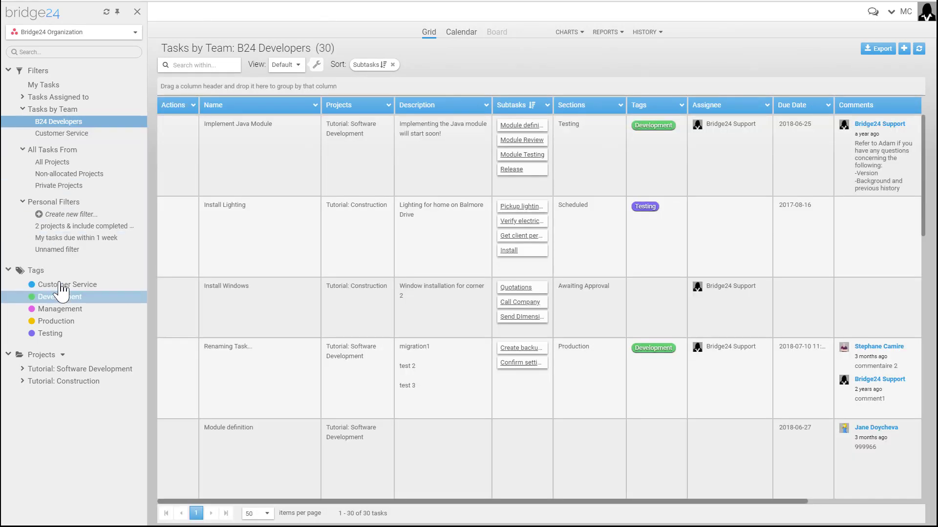
{"action": "left_click", "coordinate": [84, 226]}
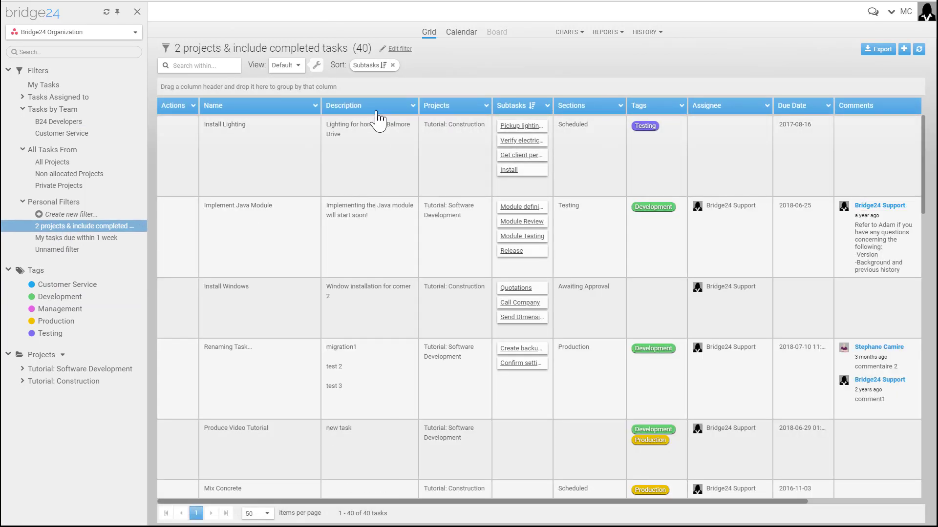
Hide the Tags column via the Description column's Columns list so Attachments shows
{"action": "left_click", "coordinate": [412, 105]}
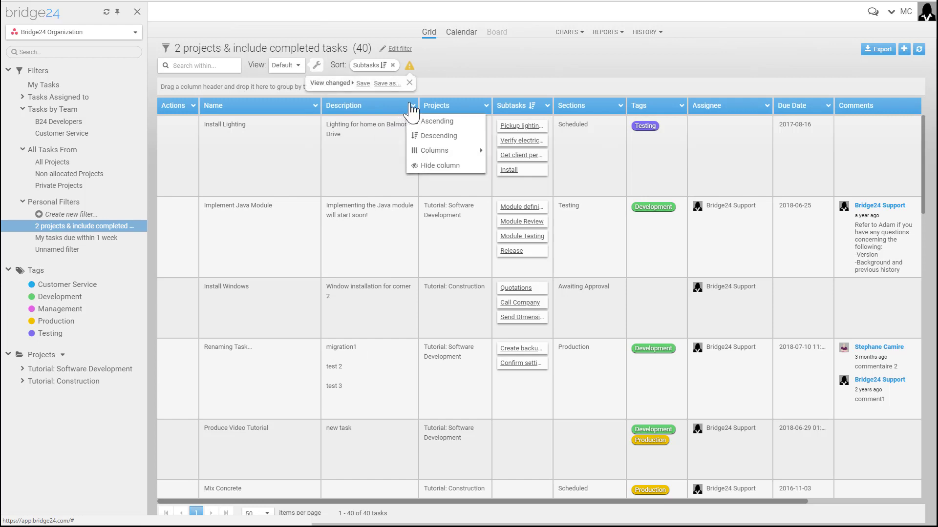
{"action": "left_click", "coordinate": [433, 150]}
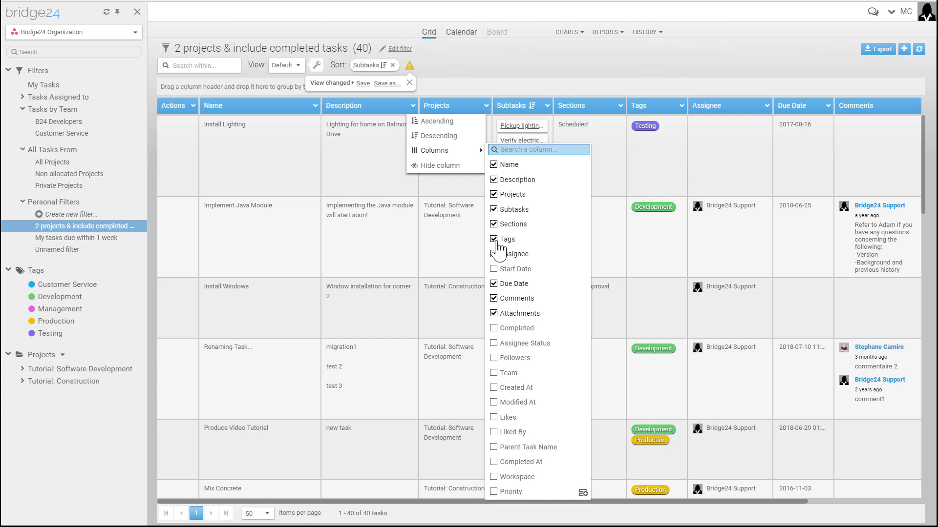
{"action": "left_click", "coordinate": [493, 239]}
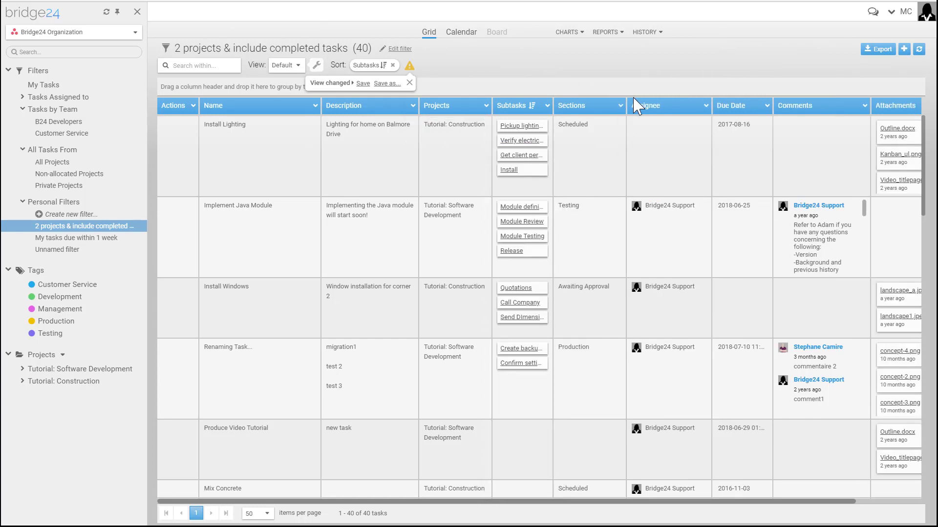
{"action": "mouse_move", "coordinate": [786, 76]}
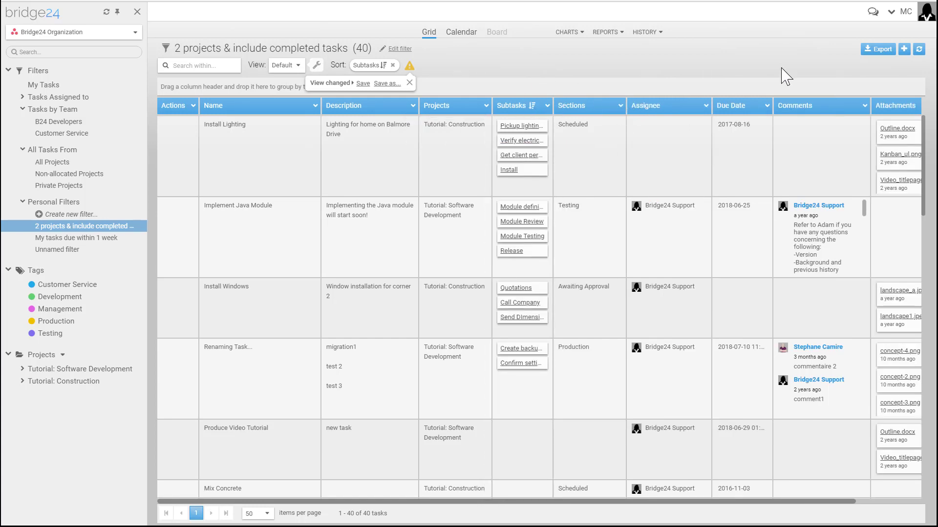
{"action": "mouse_move", "coordinate": [877, 49]}
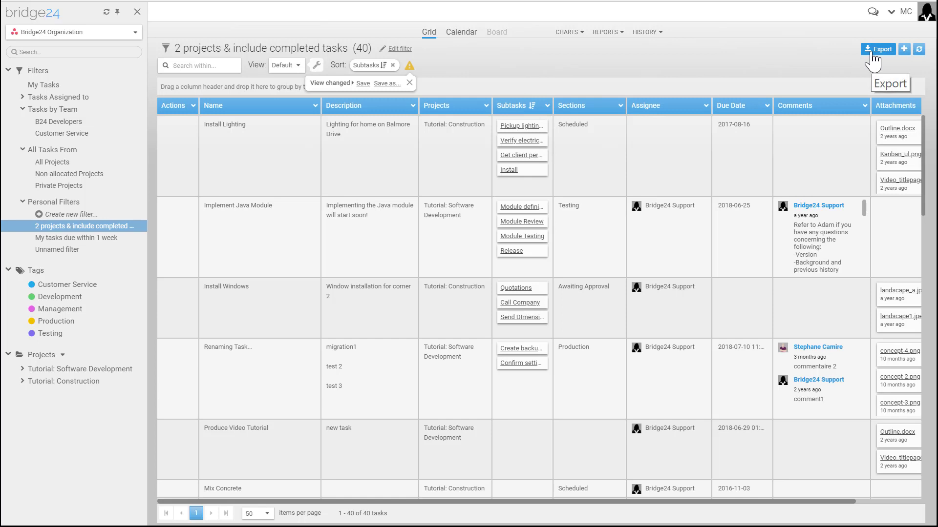
{"action": "mouse_move", "coordinate": [644, 47]}
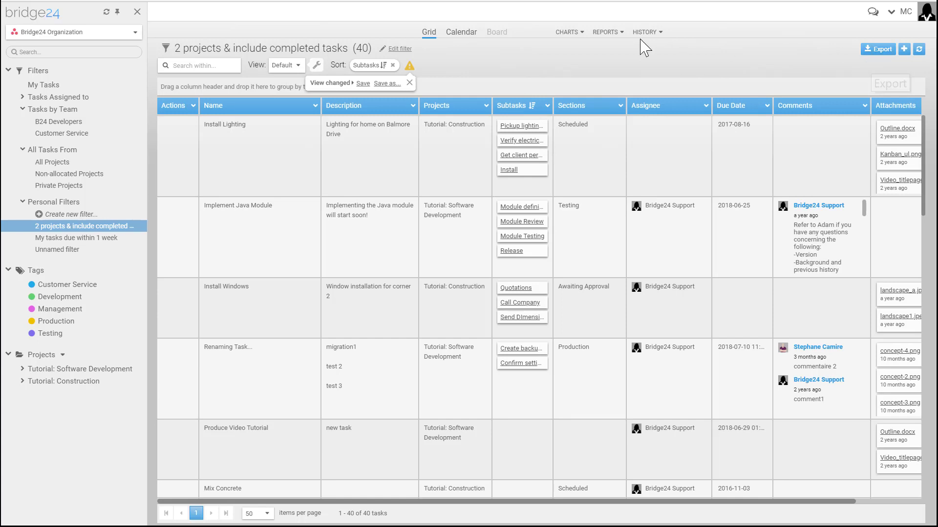
{"action": "mouse_move", "coordinate": [873, 60]}
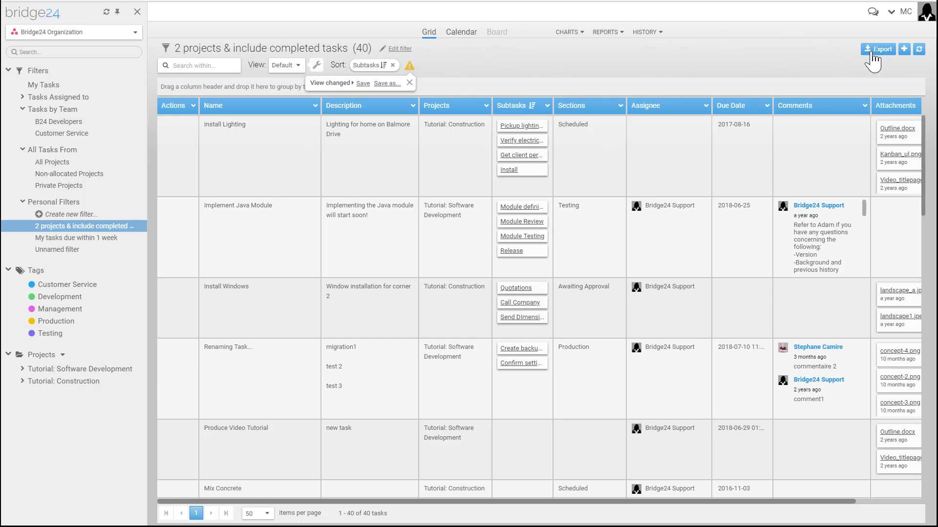
Start an export keeping Excel format and fields from the grid view
{"action": "left_click", "coordinate": [878, 49]}
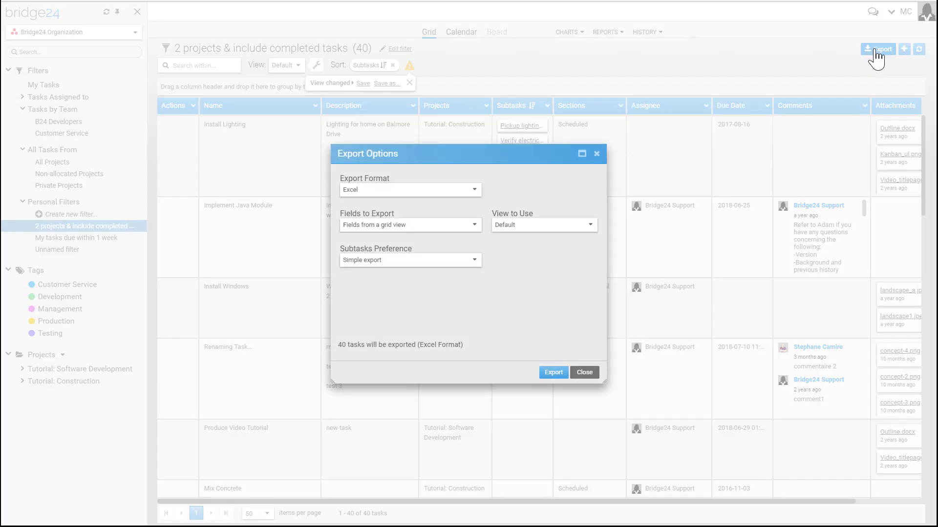
{"action": "mouse_move", "coordinate": [410, 189]}
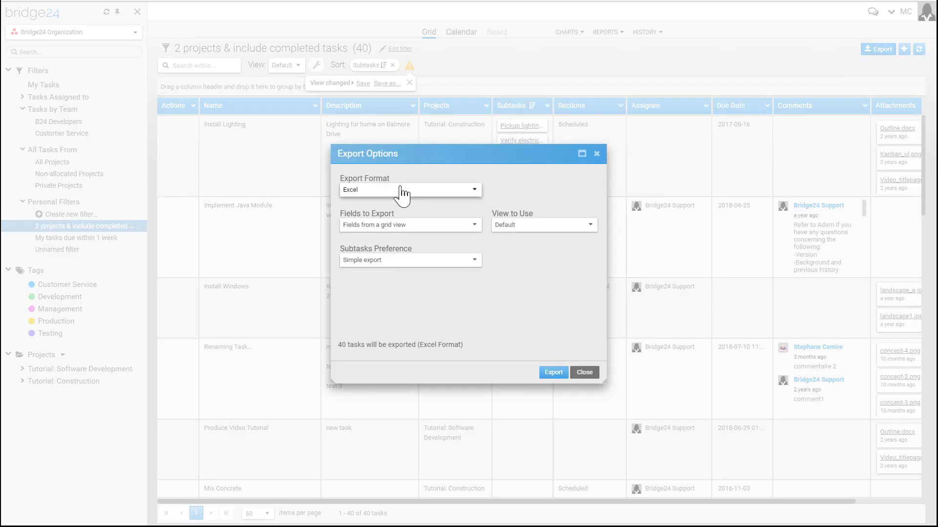
{"action": "left_click", "coordinate": [409, 189]}
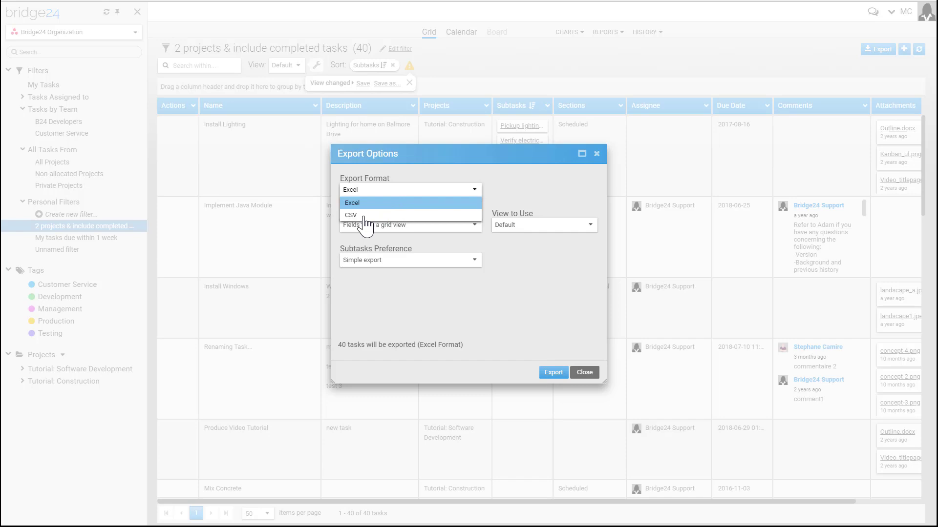
{"action": "left_click", "coordinate": [351, 202]}
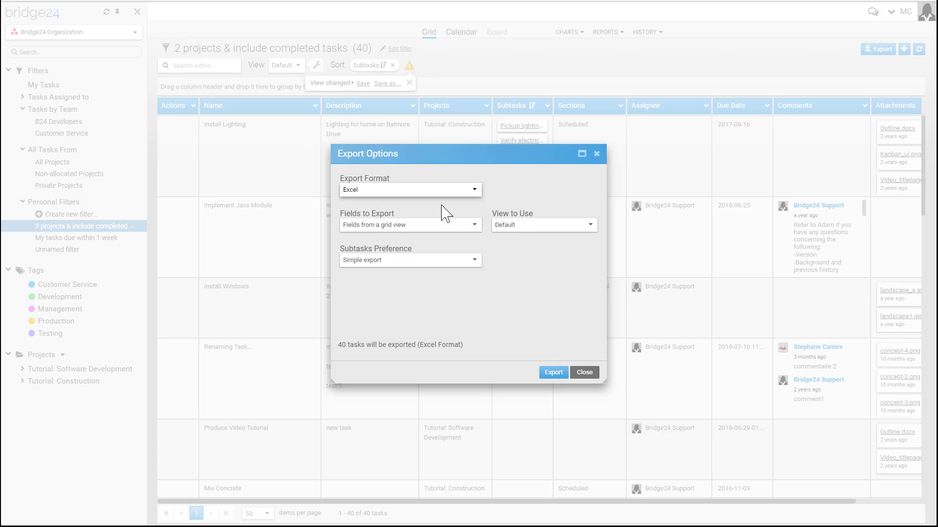
{"action": "mouse_move", "coordinate": [513, 195]}
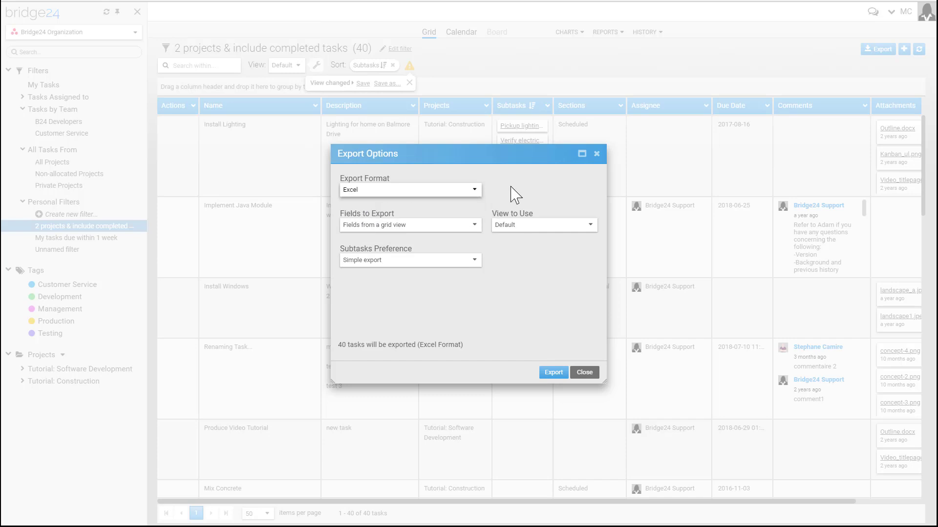
{"action": "left_click", "coordinate": [409, 224]}
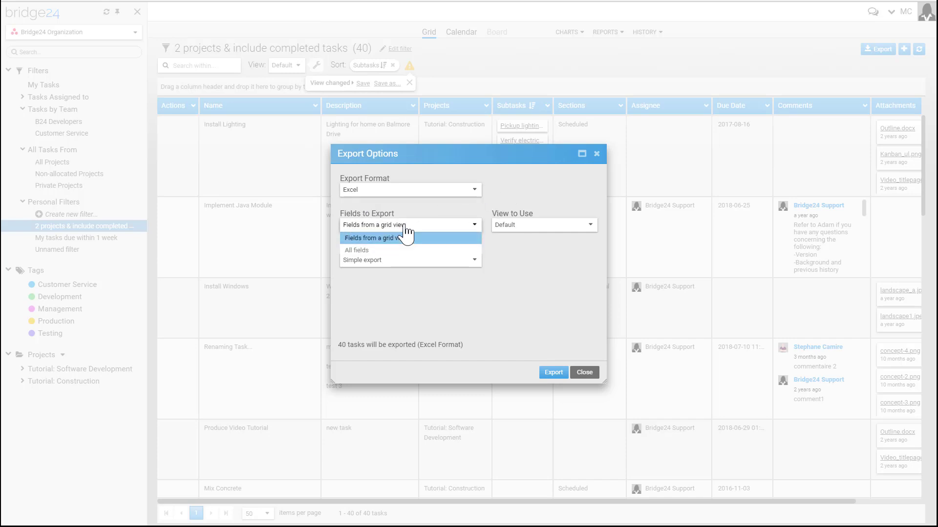
{"action": "mouse_move", "coordinate": [503, 206]}
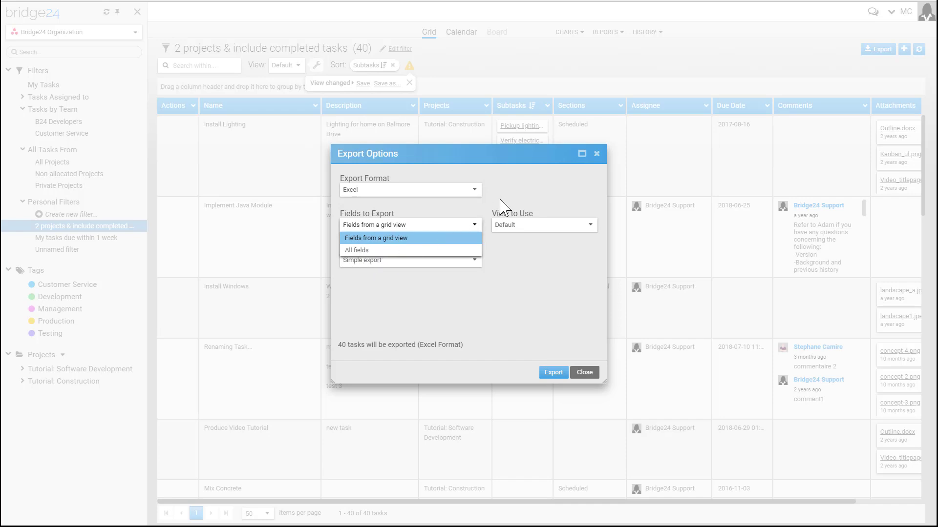
{"action": "left_click", "coordinate": [375, 237]}
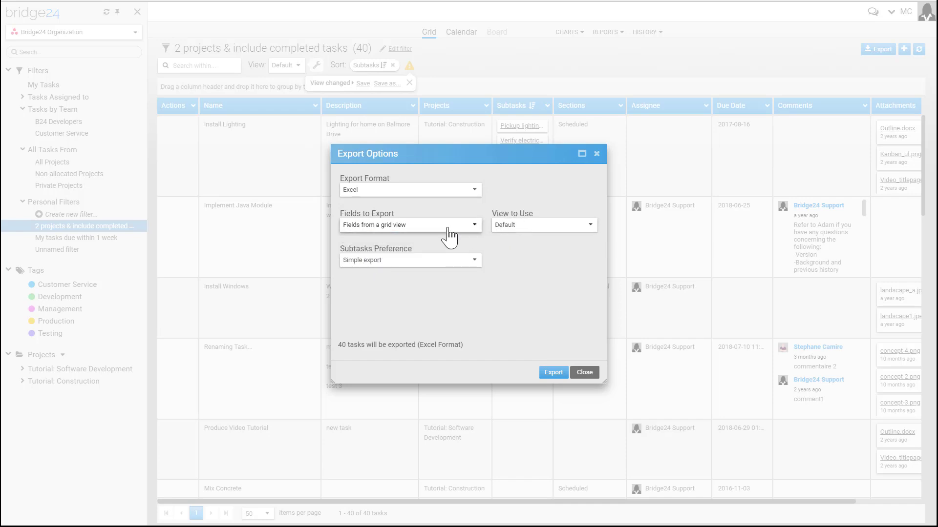
Set Subtasks Preference to Full export to separate sheets
{"action": "left_click", "coordinate": [409, 260]}
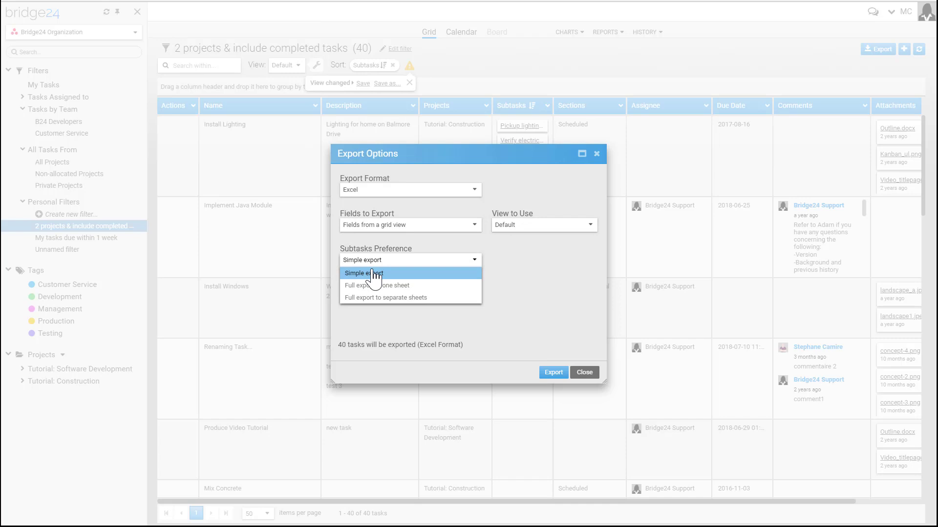
{"action": "mouse_move", "coordinate": [377, 285]}
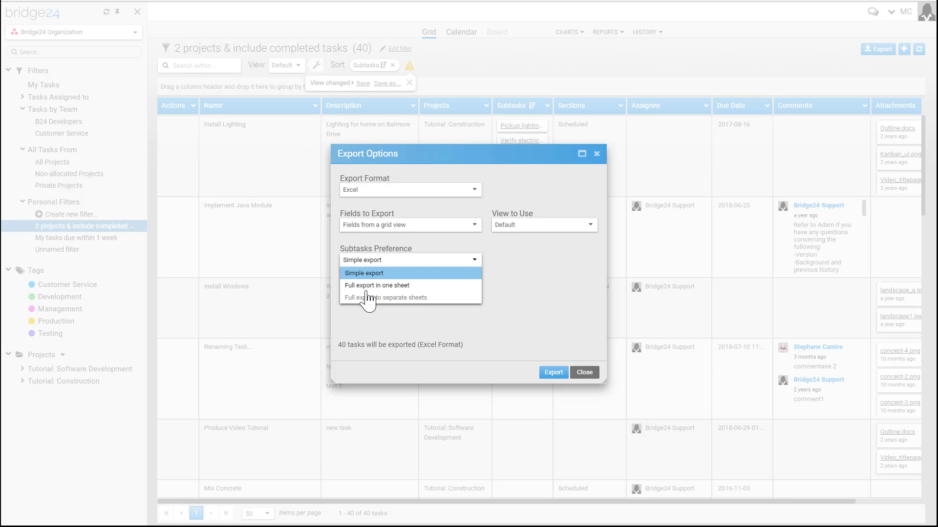
{"action": "left_click", "coordinate": [388, 297]}
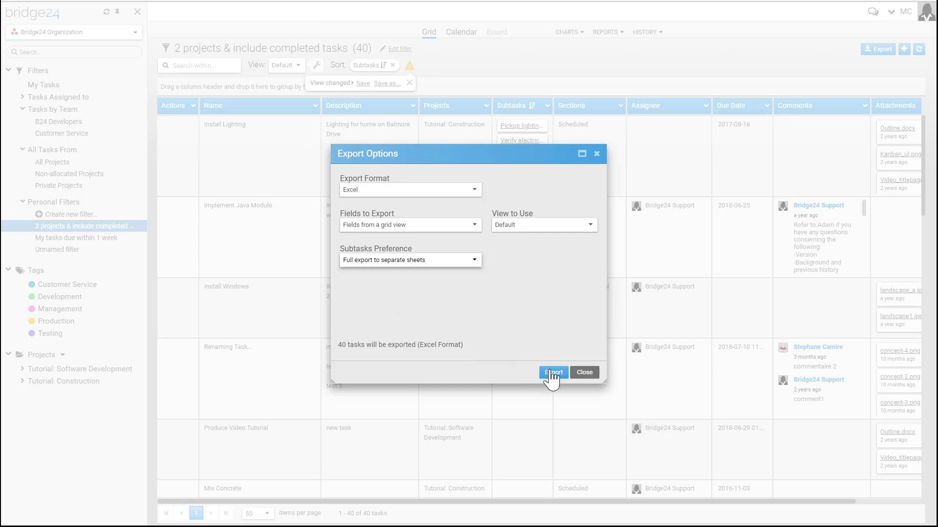
Export the 40 tasks and open the downloaded .xlsx workbook in Excel
{"action": "left_click", "coordinate": [552, 372]}
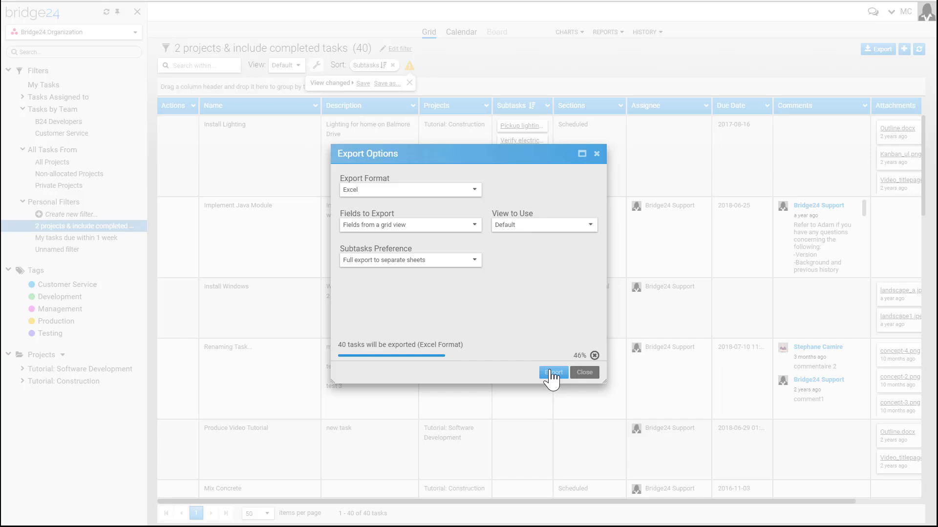
{"action": "left_click", "coordinate": [552, 372]}
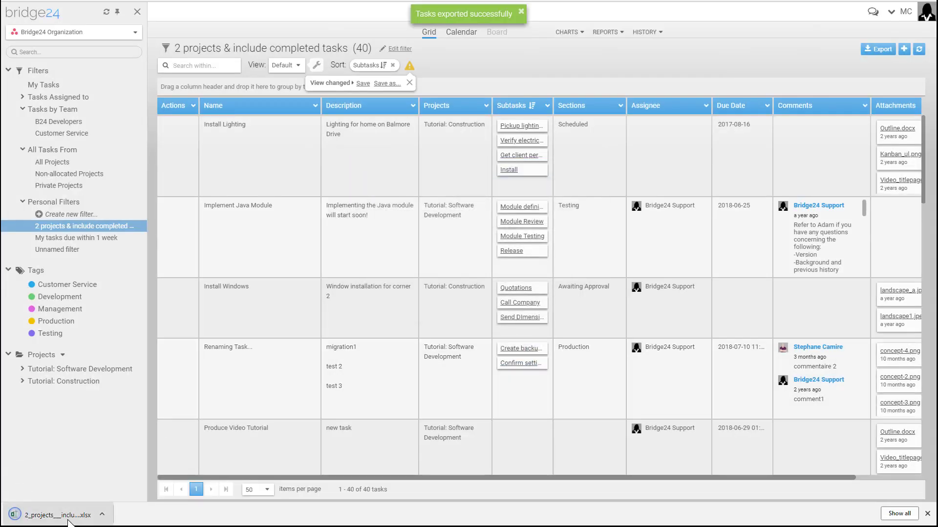
{"action": "left_click", "coordinate": [53, 515]}
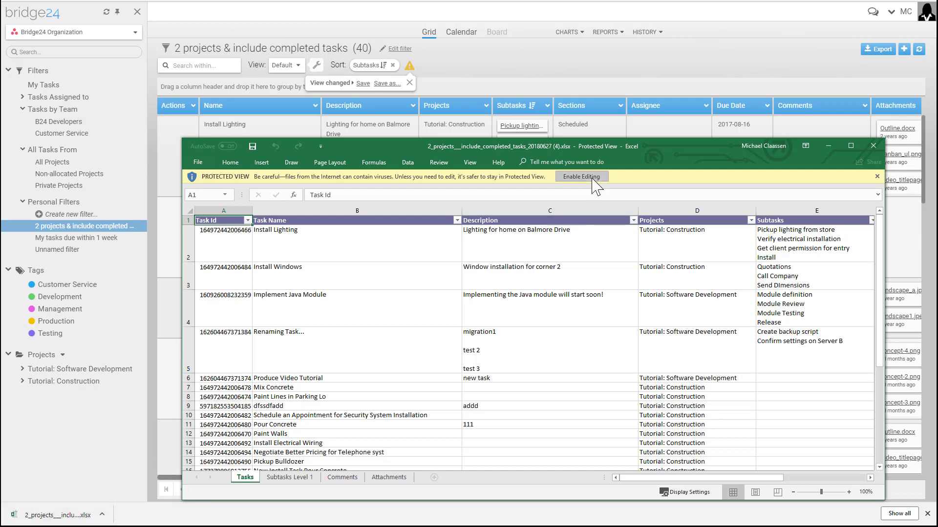
Enable editing and review the Subtasks Level 1, Comments, Attachments and Tasks sheets
{"action": "left_click", "coordinate": [580, 177]}
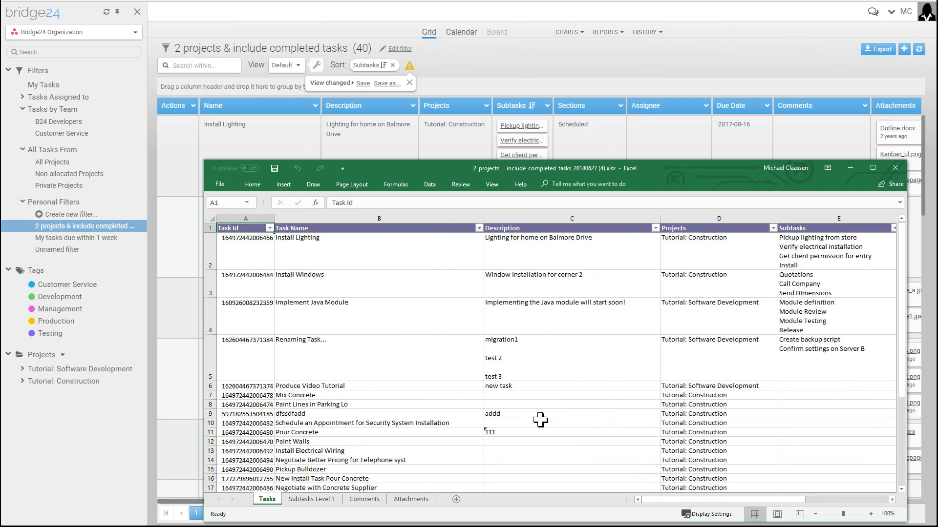
{"action": "left_click", "coordinate": [312, 500]}
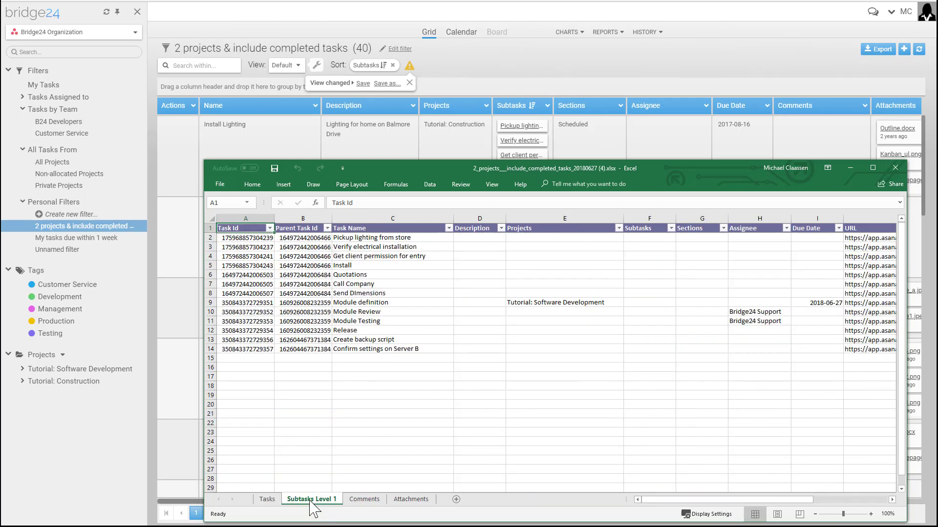
{"action": "left_click", "coordinate": [364, 499]}
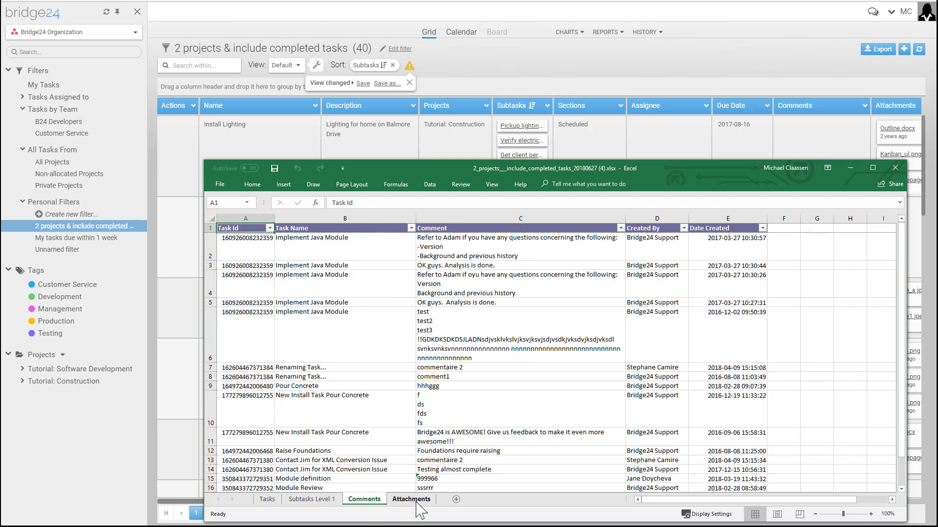
{"action": "left_click", "coordinate": [411, 499]}
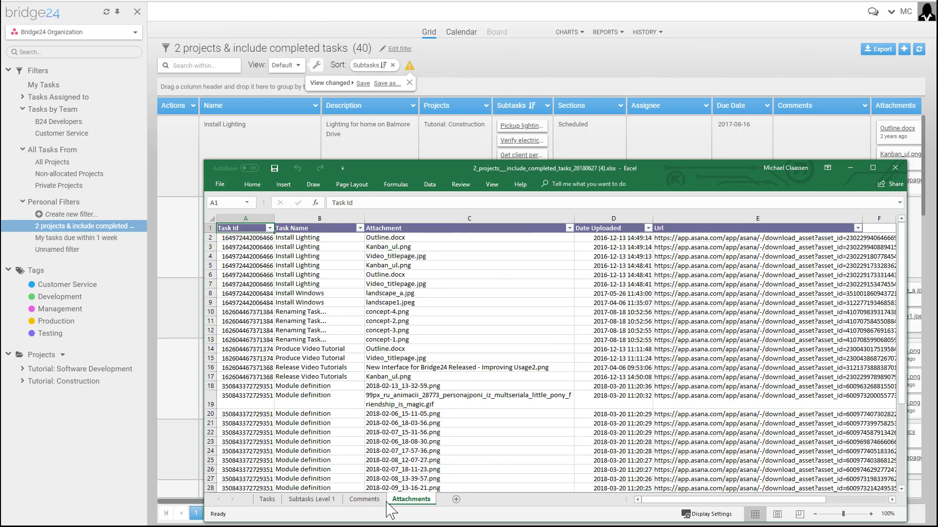
{"action": "left_click", "coordinate": [267, 499]}
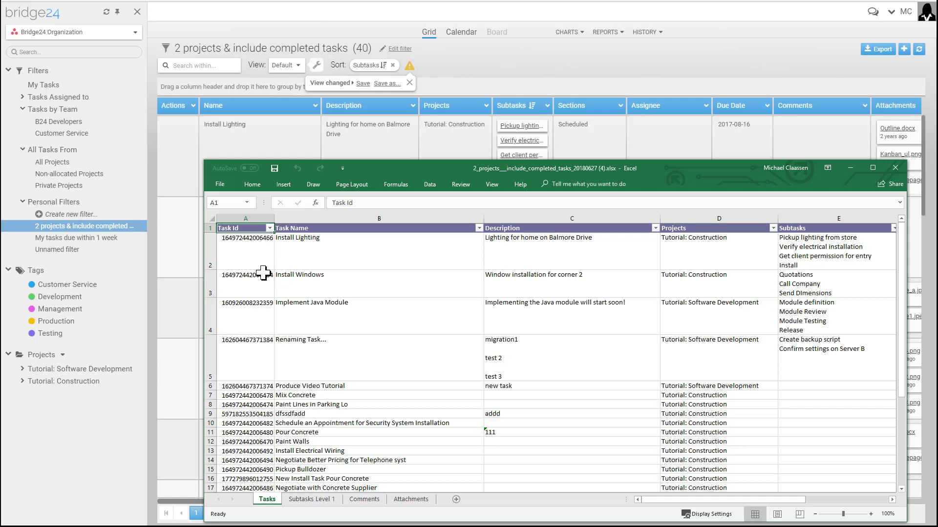